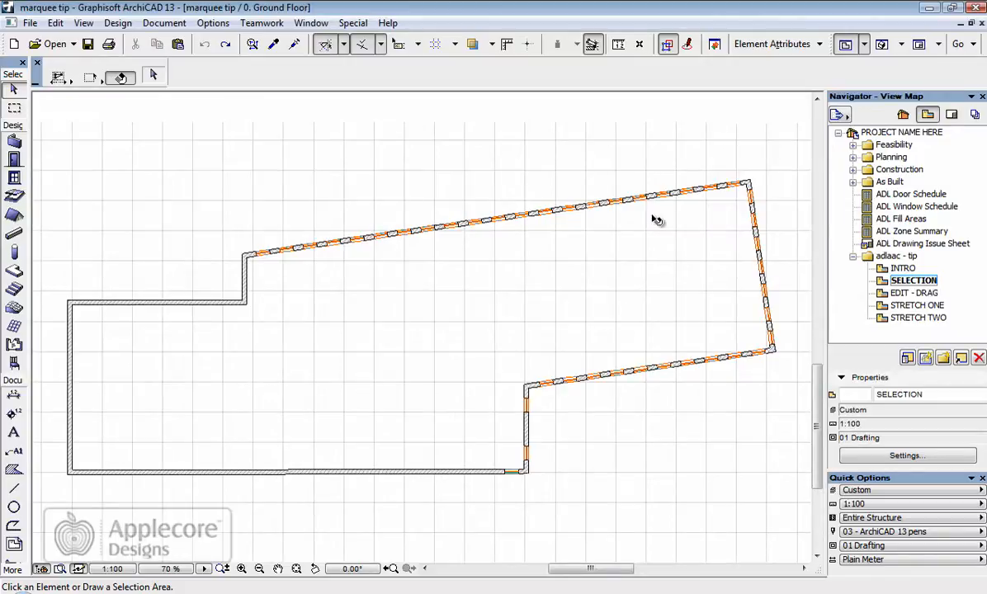
mouse_move(394, 355)
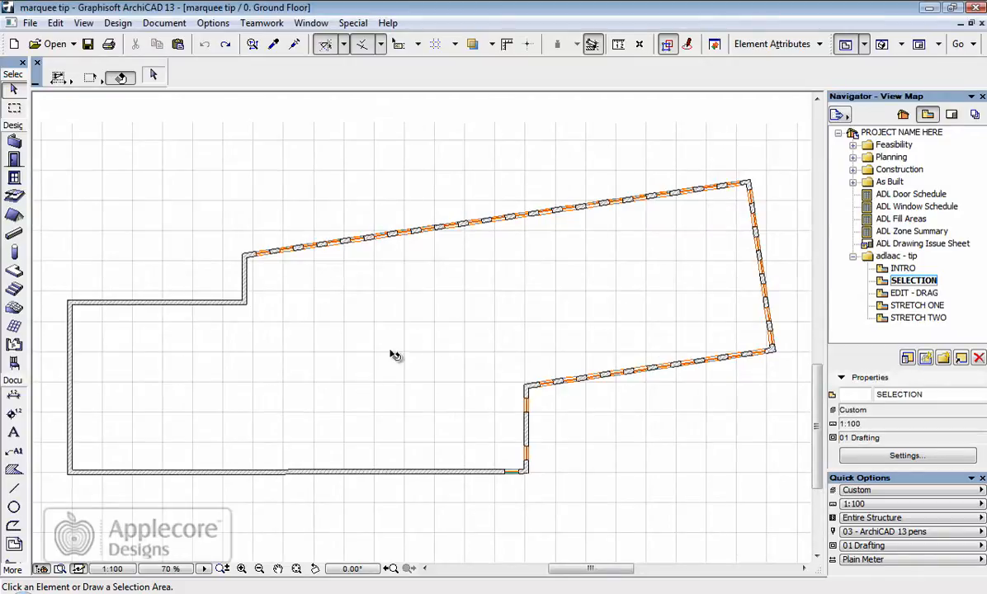
mouse_move(448, 351)
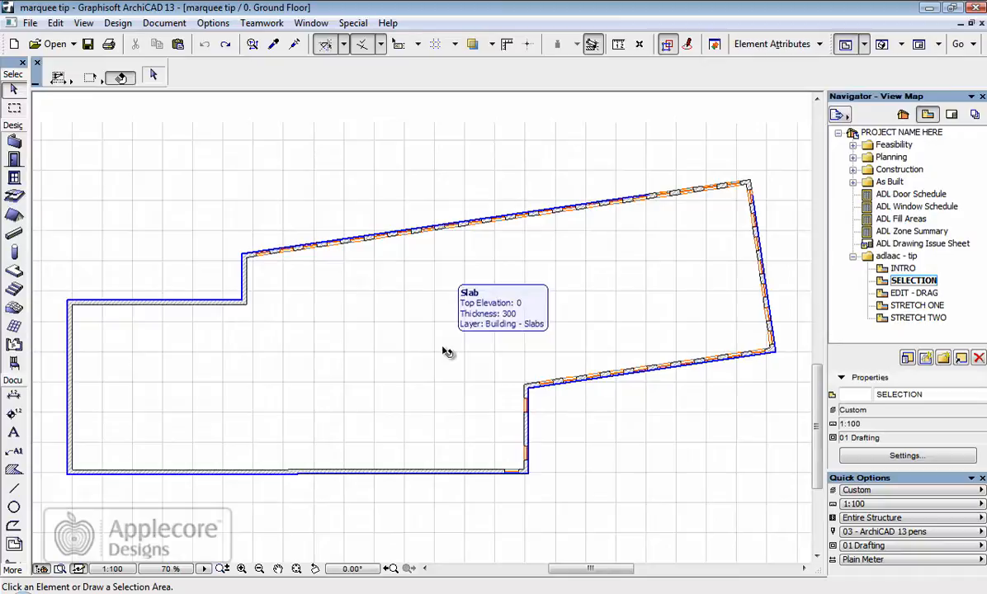
mouse_move(263, 271)
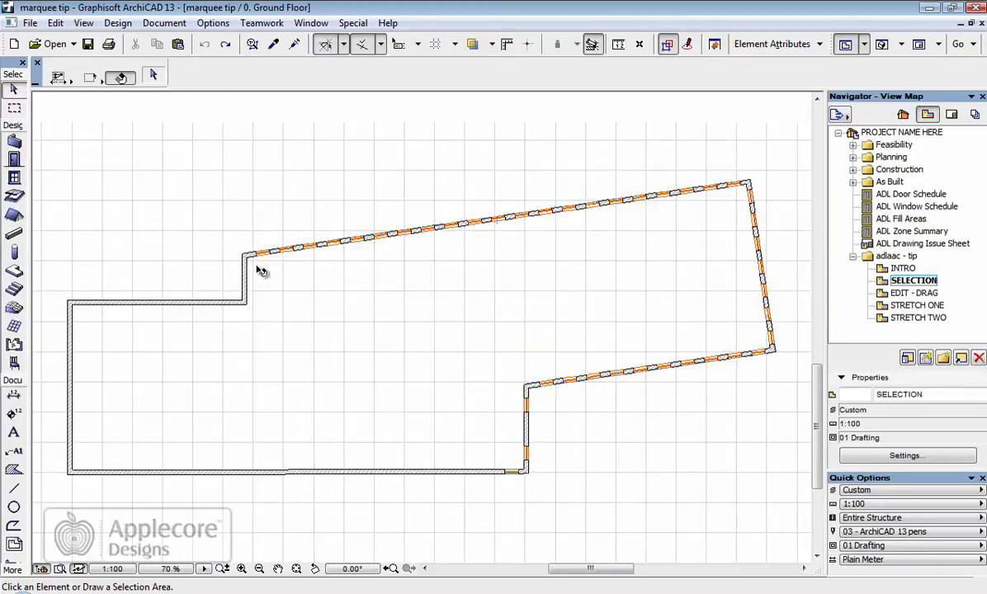
Finish the angled marquee enclosing the slanted top wall and the right wall.
click(260, 252)
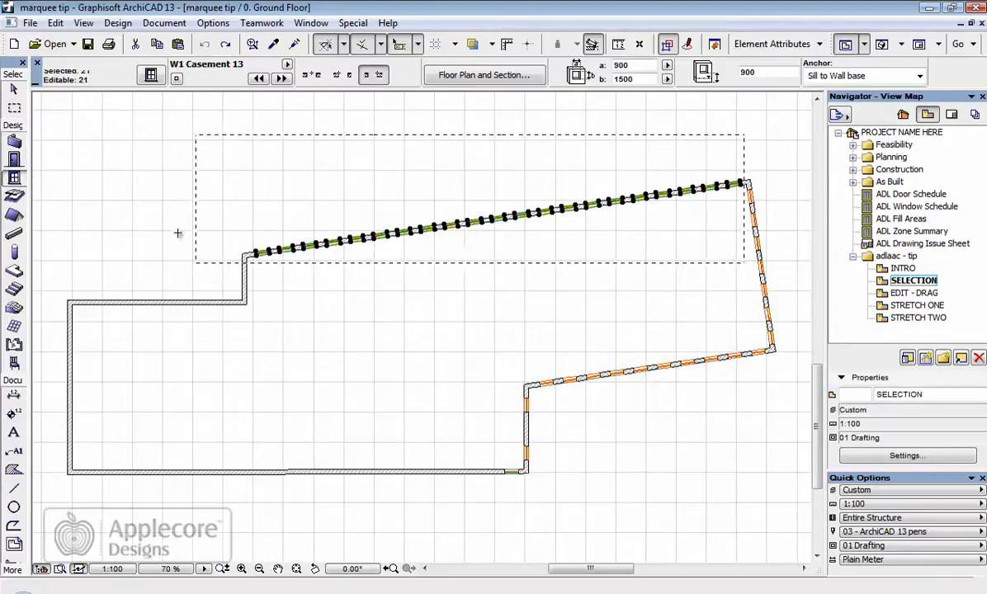
mouse_move(553, 208)
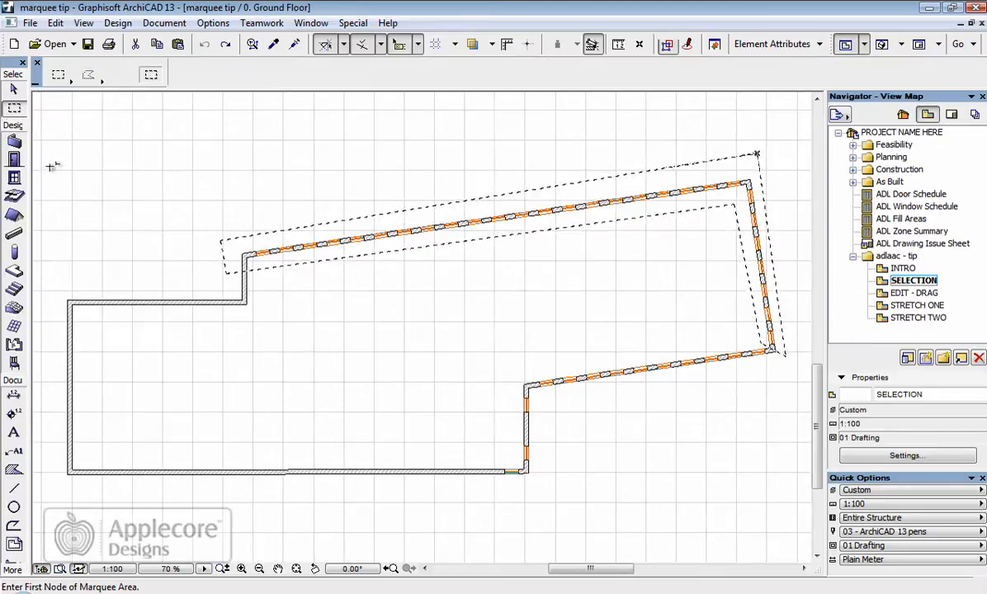
Dismiss the marquee area, leaving the house plan with nothing selected.
click(14, 179)
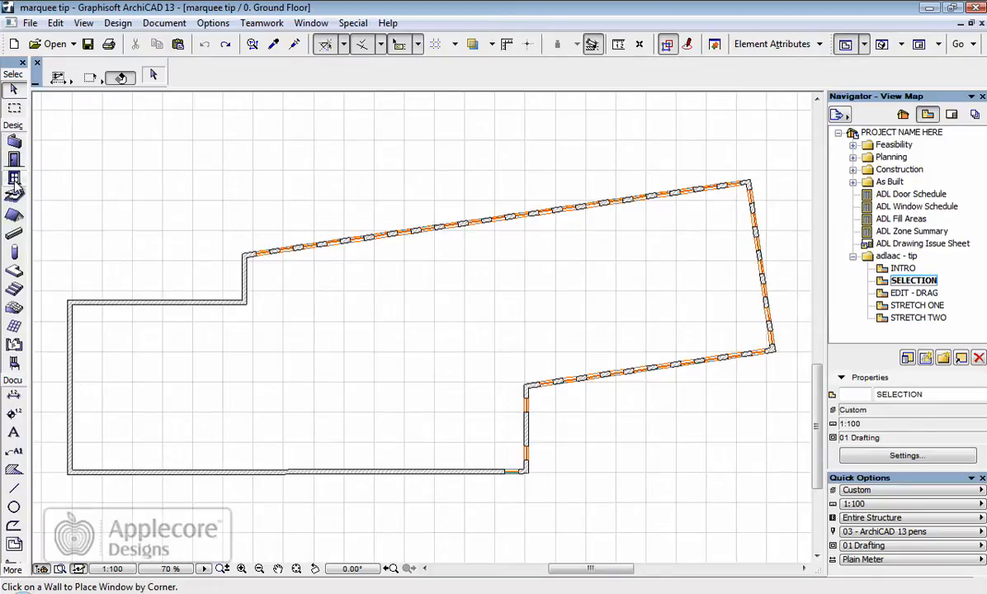
mouse_move(857, 280)
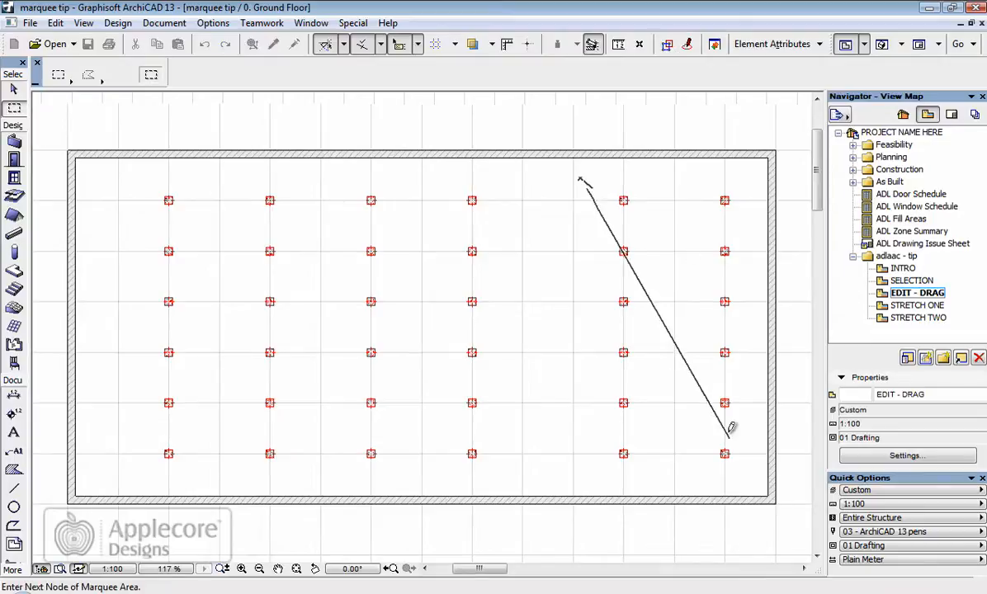
Marquee the two rightmost column rows and drag them leftward with Ctrl+D.
click(627, 324)
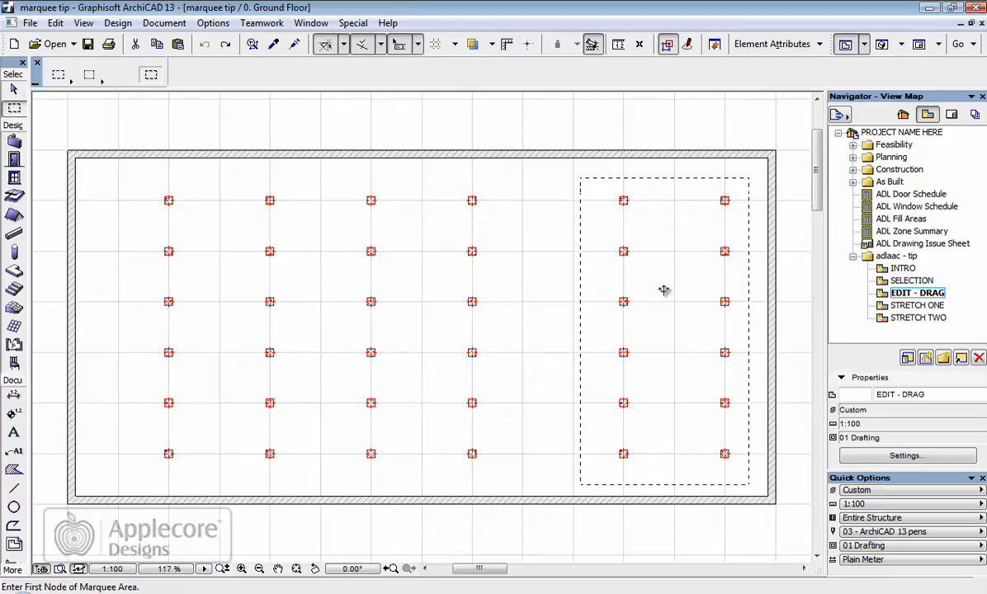
mouse_move(638, 220)
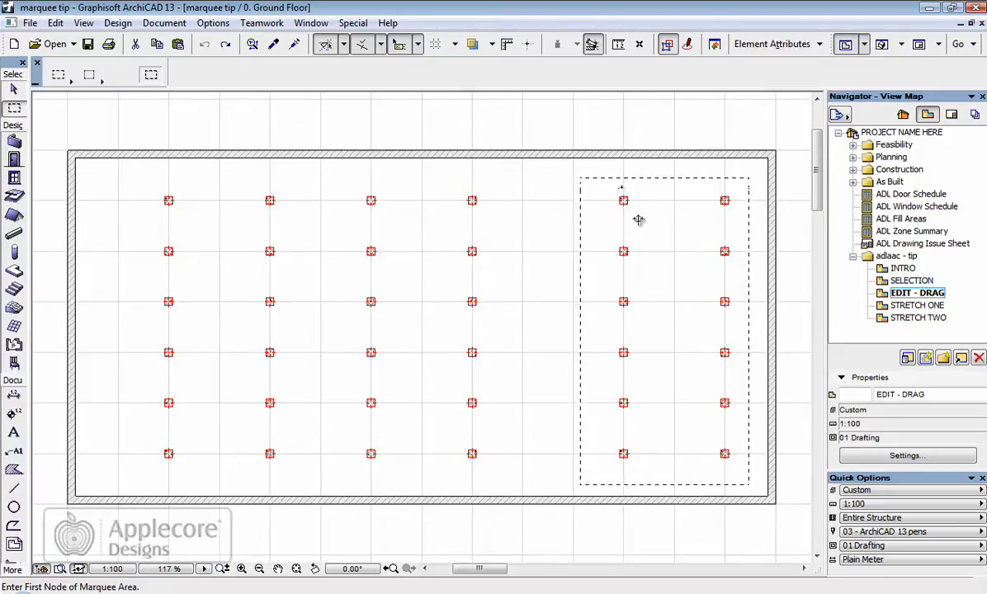
mouse_move(584, 213)
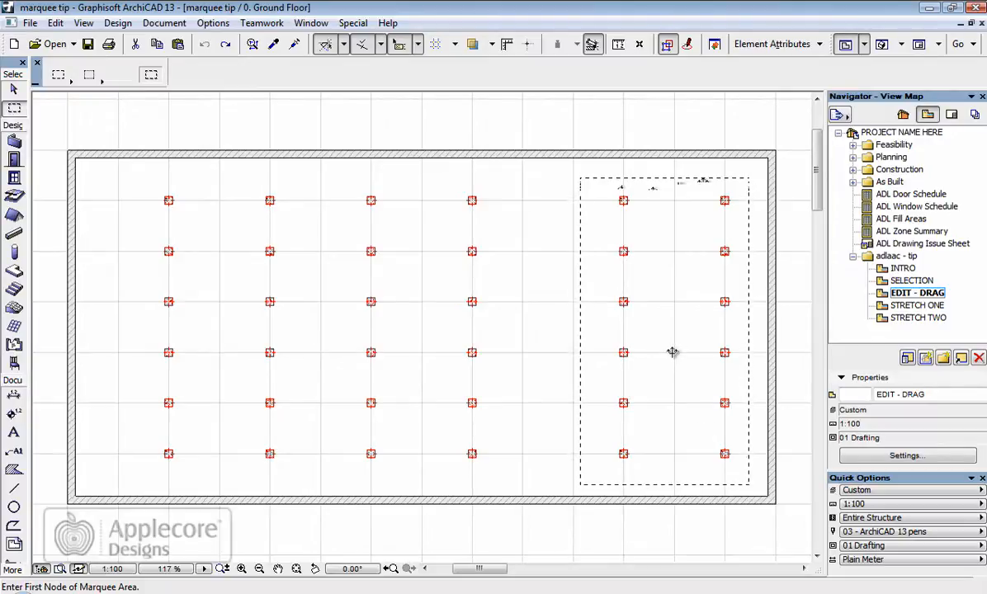
mouse_move(668, 348)
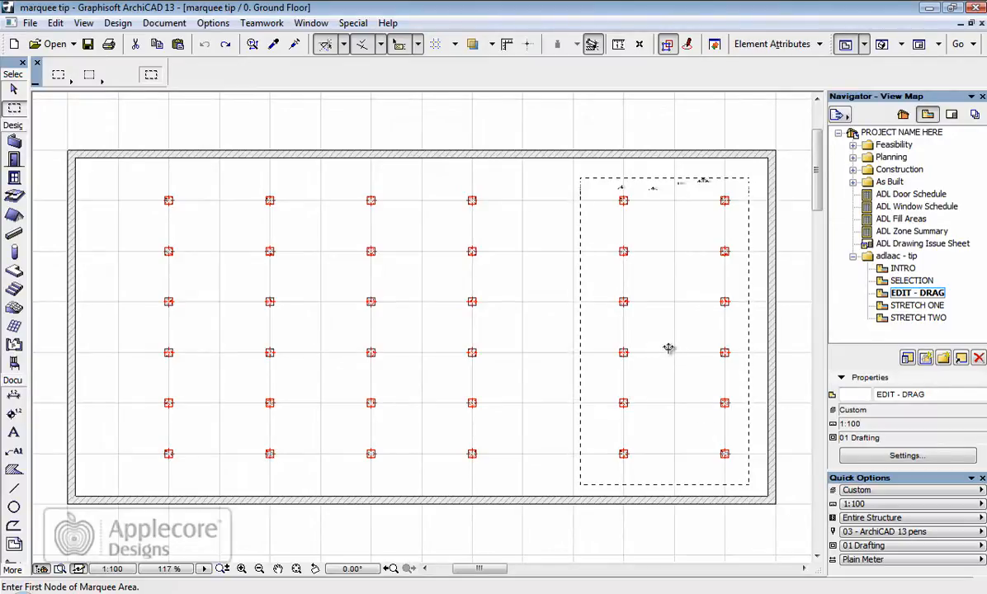
mouse_move(670, 345)
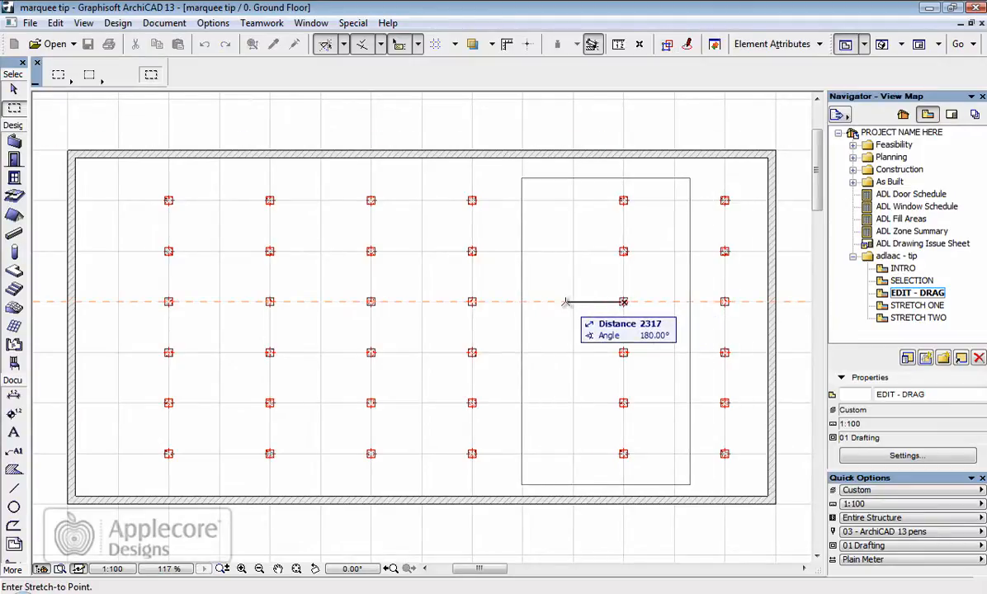
click(565, 301)
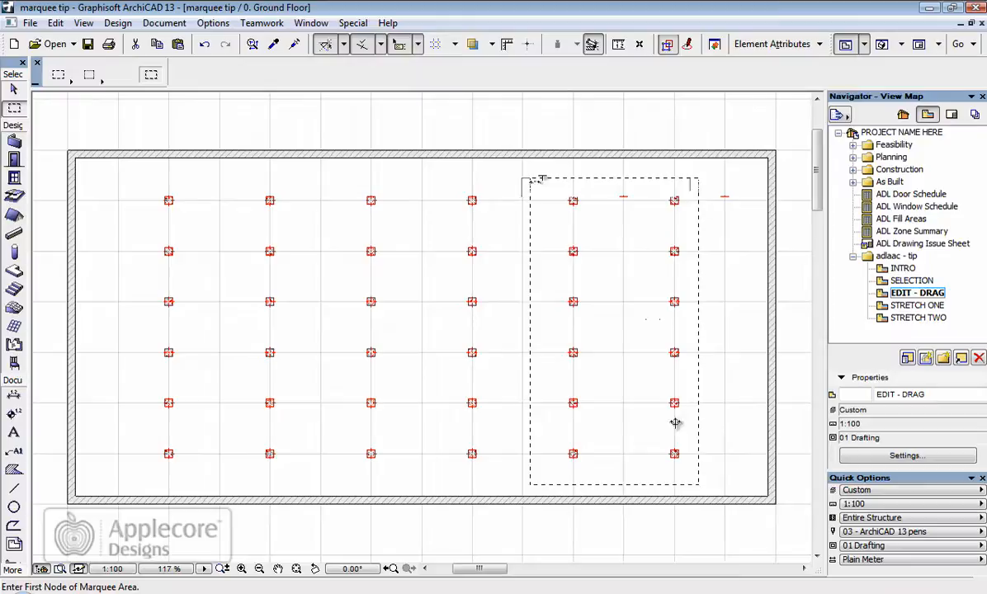
mouse_move(630, 366)
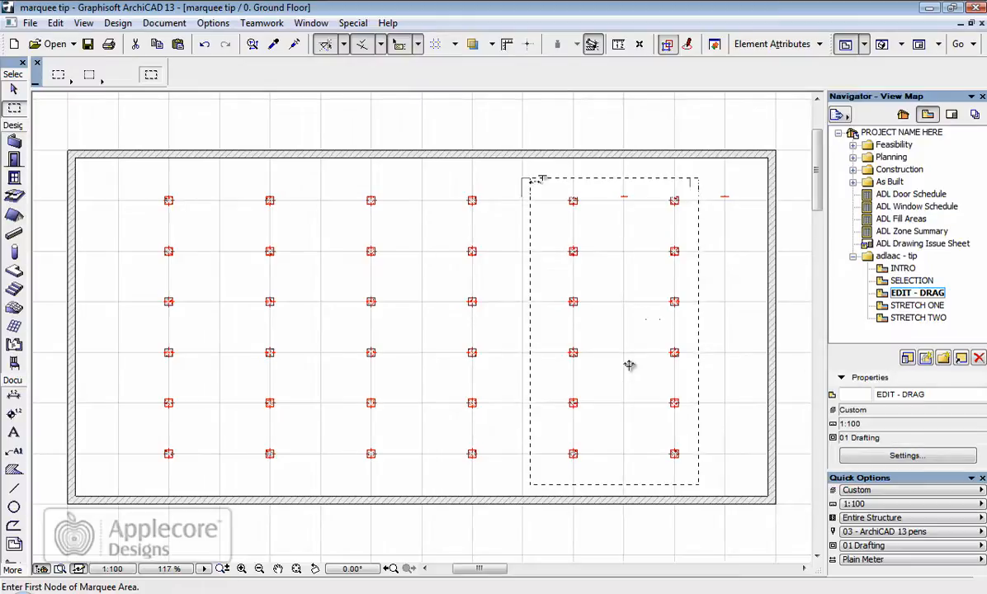
Open the STRETCH ONE view from the Navigator and drag across its plan.
click(919, 304)
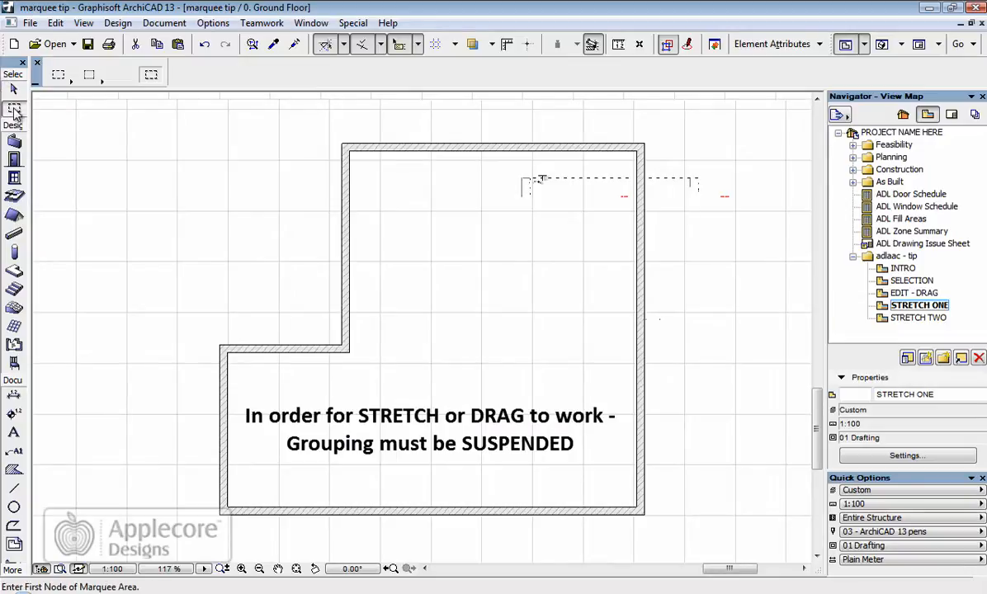
drag(194, 321, 314, 490)
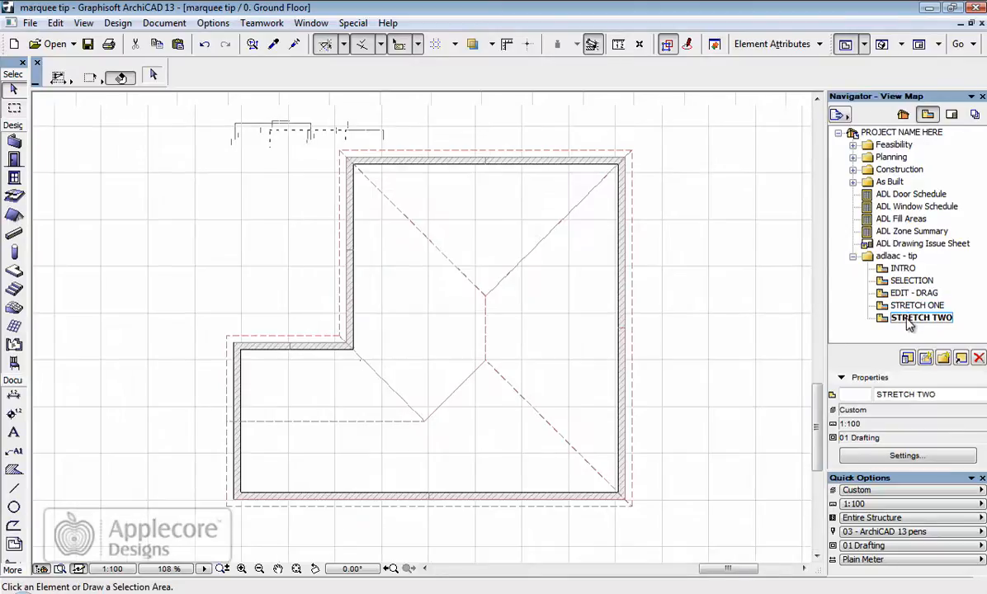
Open STRETCH TWO on the roof story and marquee the lower wing's left end.
double_click(921, 318)
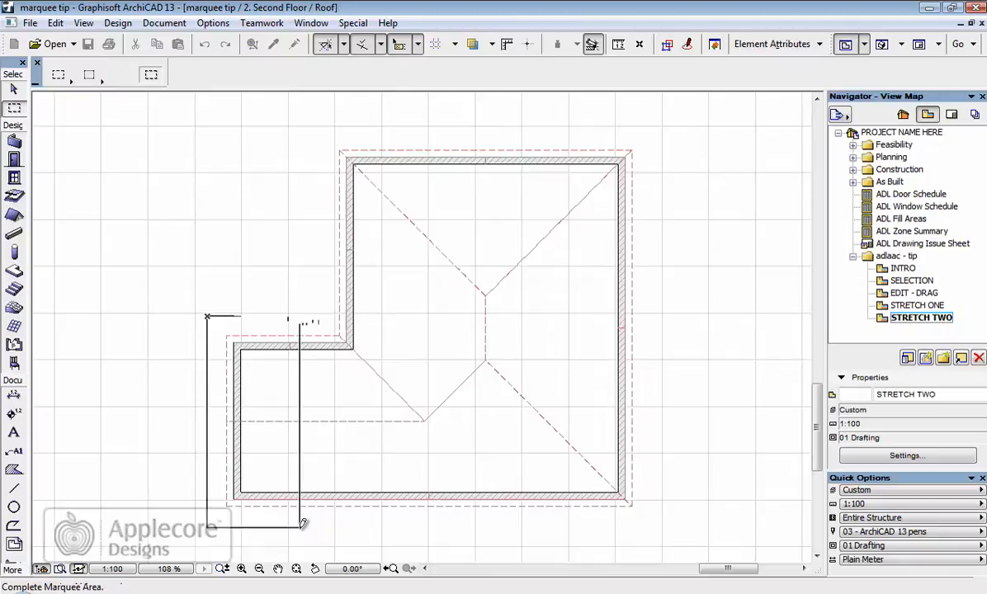
drag(302, 524, 165, 495)
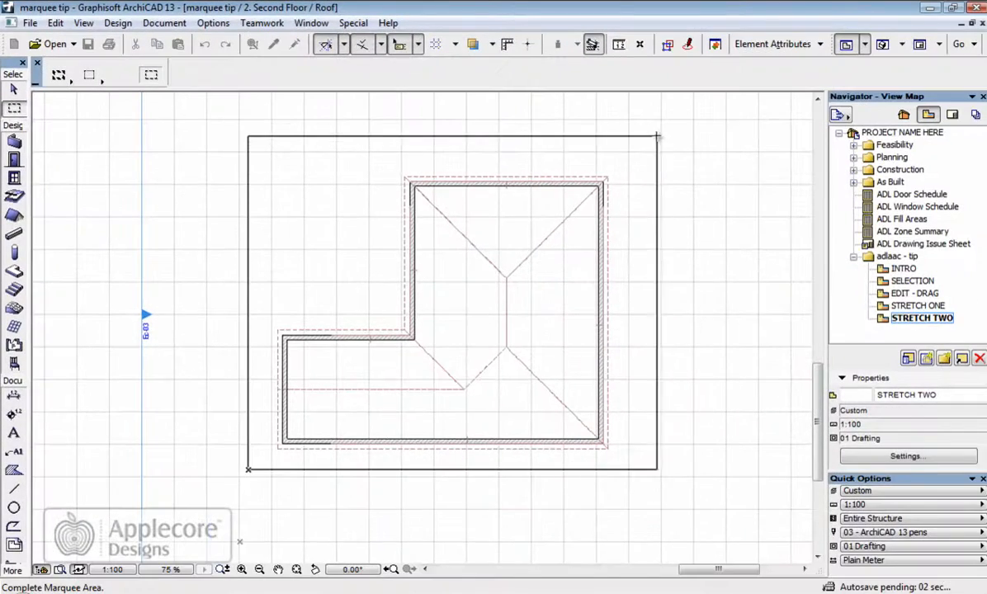
Complete a marquee around the entire house on the roof plan and show it in 3D.
click(657, 136)
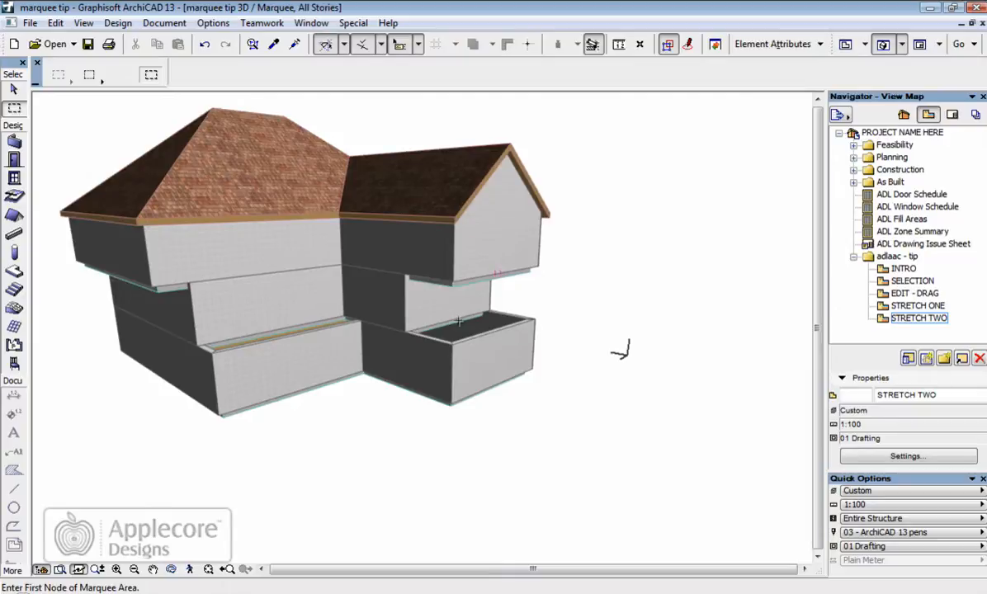
mouse_move(483, 309)
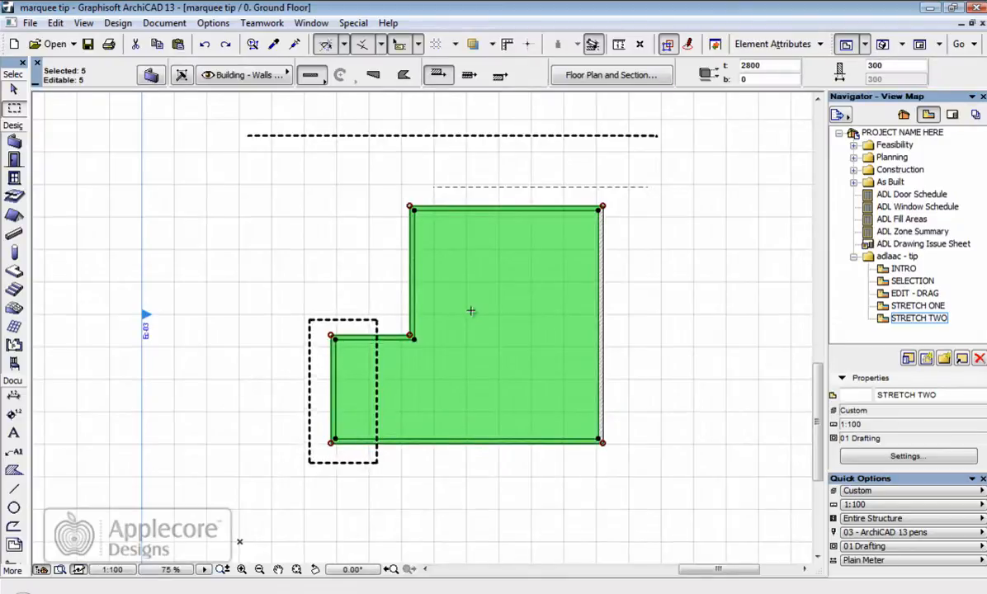
Switch tools and drag a rectangle over the ground-floor walls.
click(14, 109)
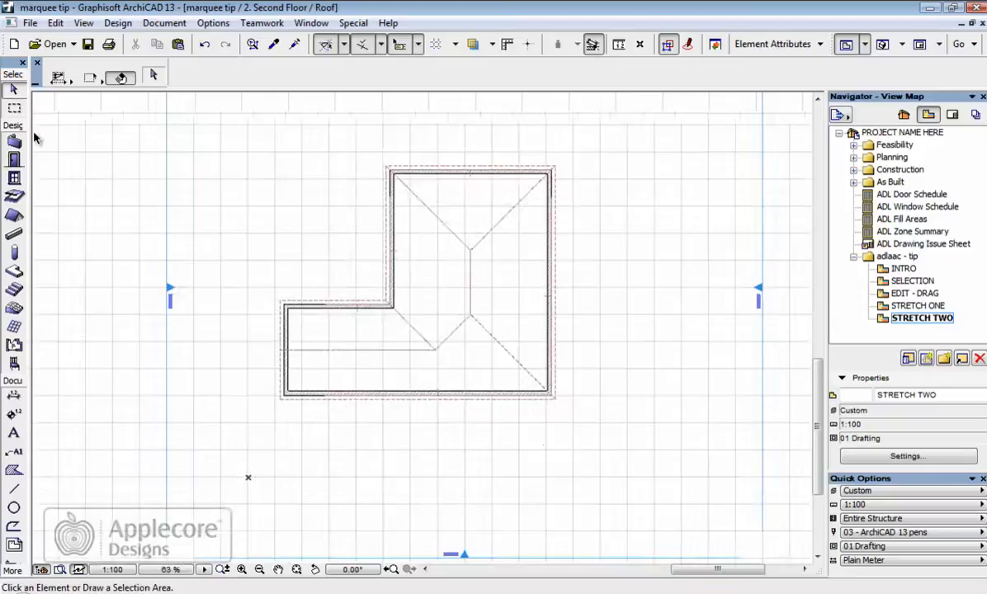
drag(241, 118, 595, 439)
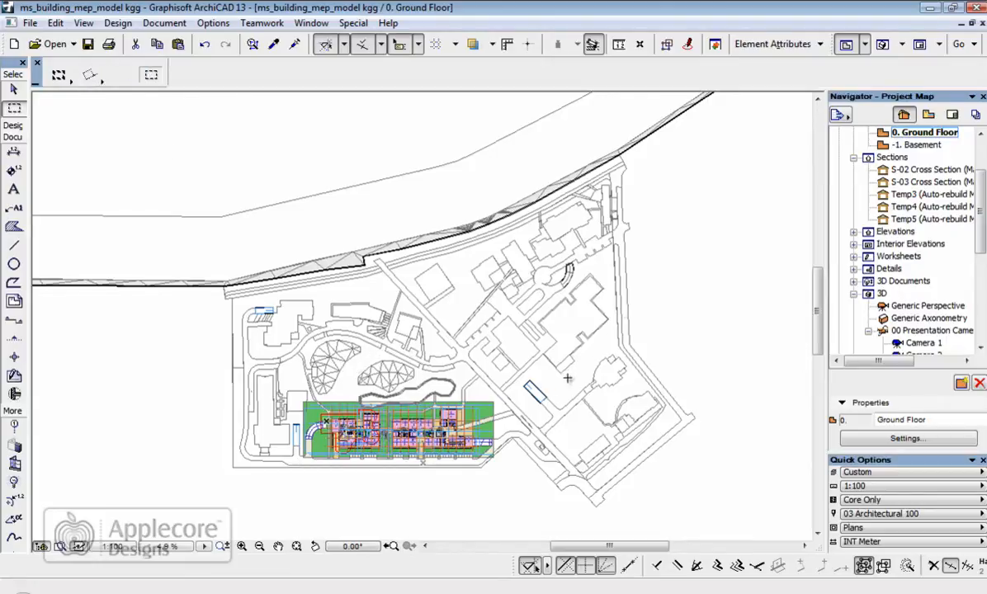
Draw the rotated marquee's first edge and angle across the building's ground floor.
drag(561, 380, 602, 322)
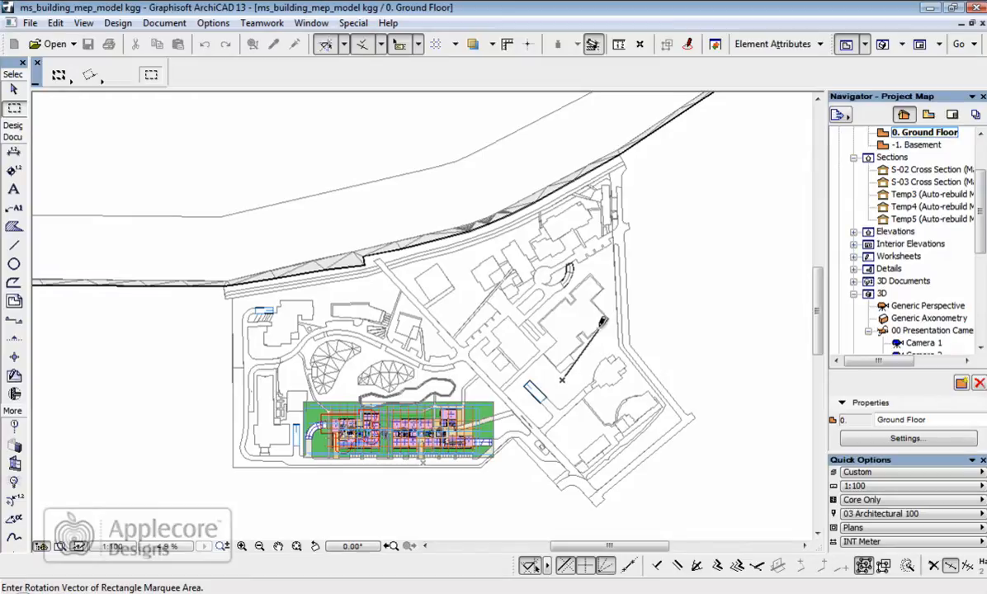
drag(561, 380, 623, 322)
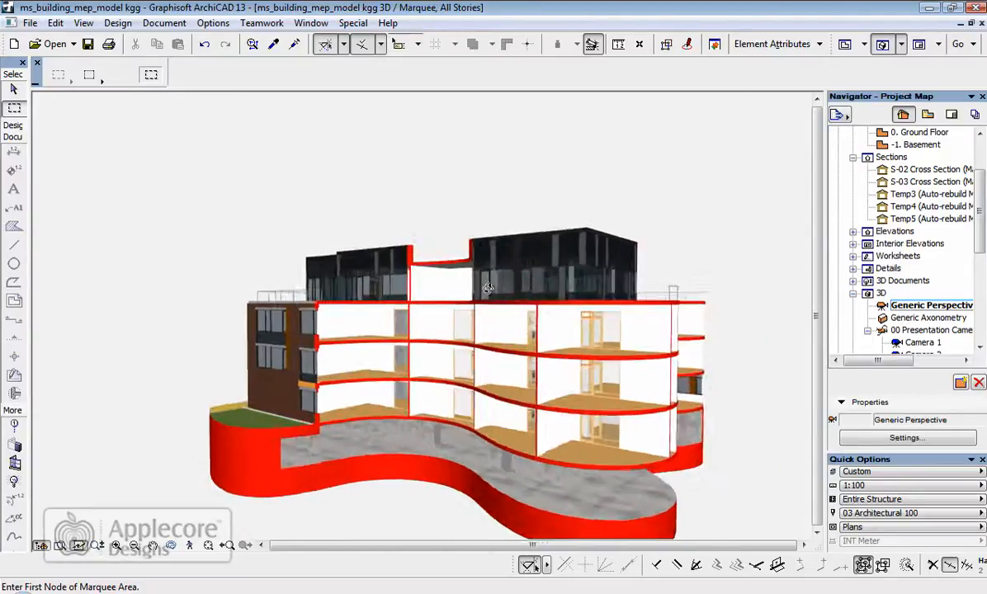
Orbit the marquee-trimmed building in 3D to reveal more curved floor edges.
drag(487, 289, 541, 355)
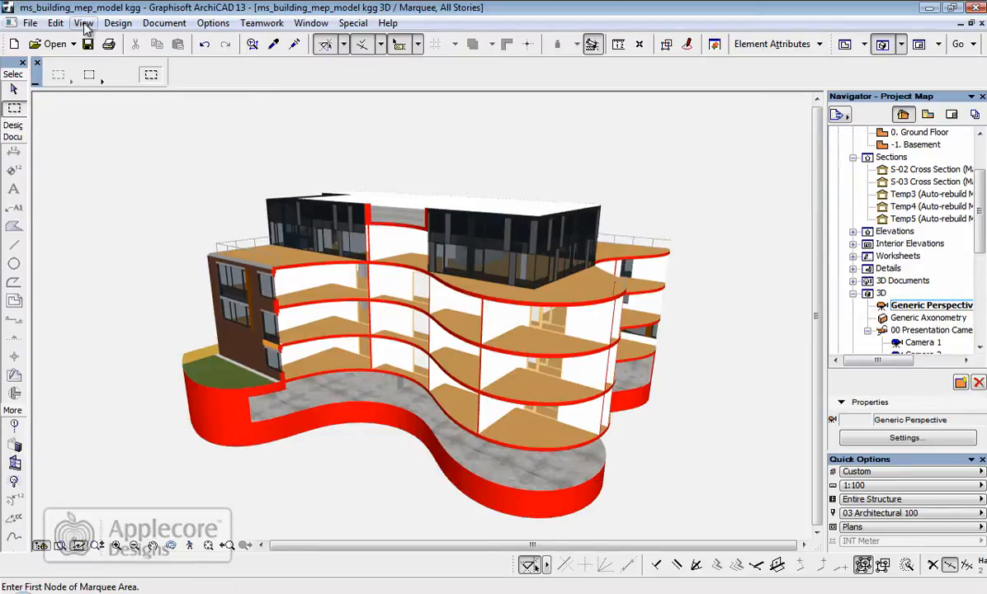
click(84, 22)
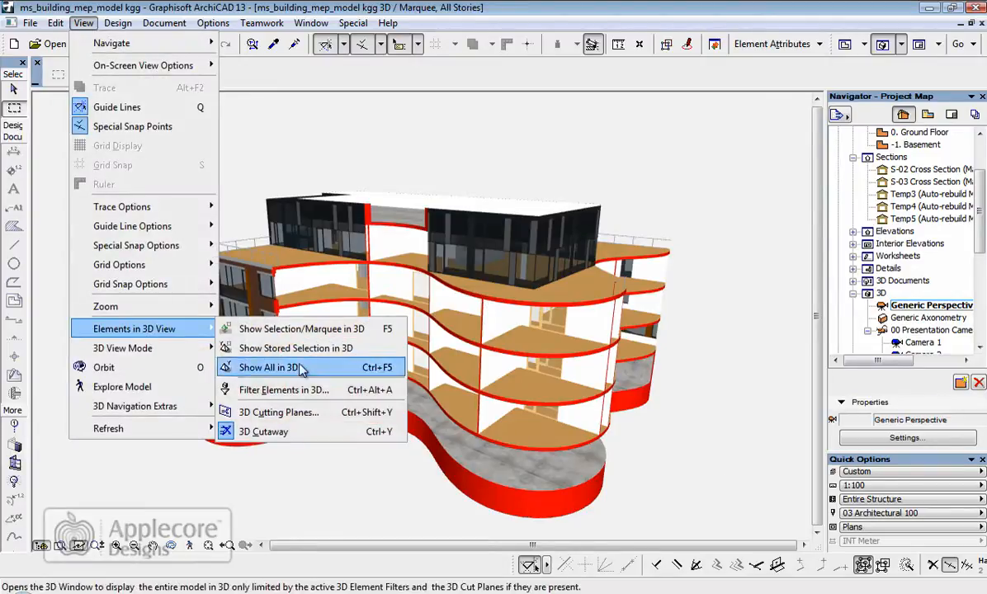
mouse_move(284, 389)
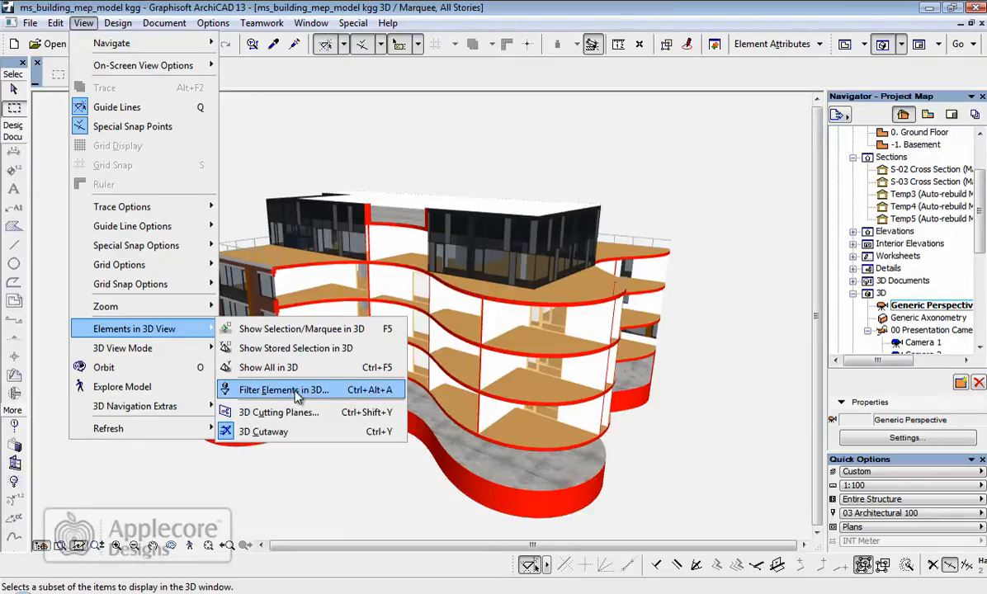
click(284, 390)
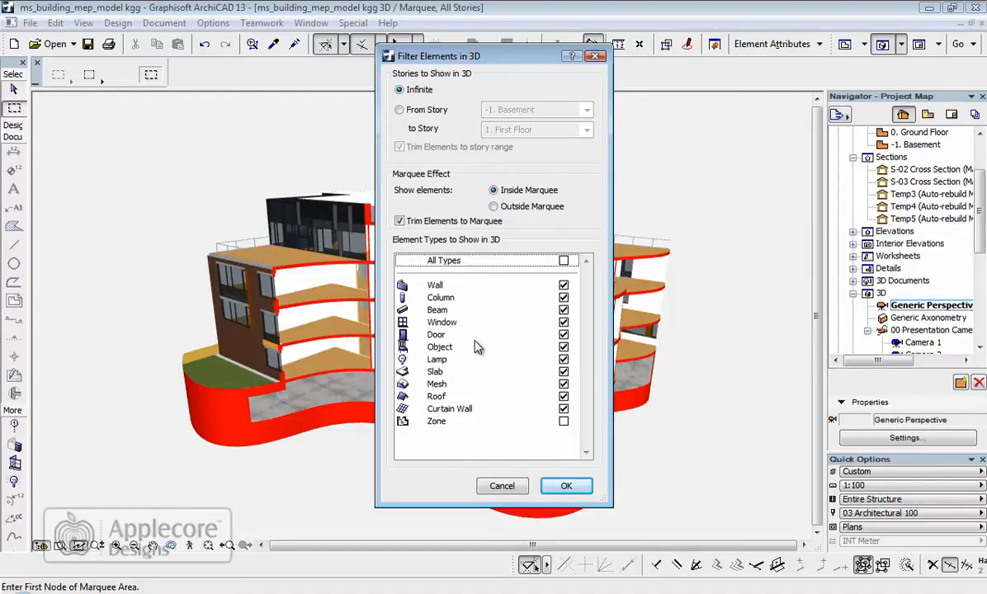
mouse_move(483, 373)
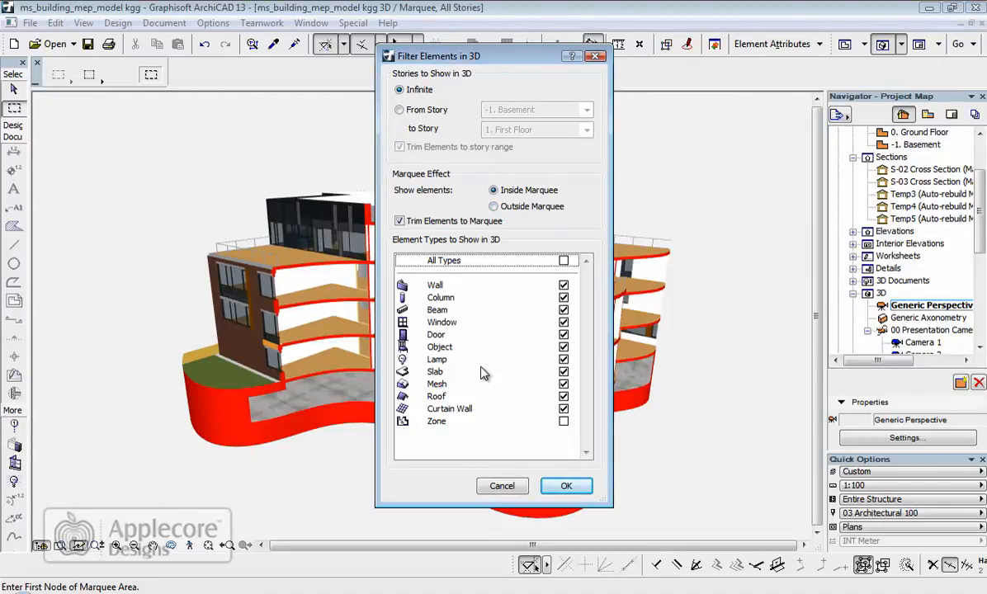
click(566, 485)
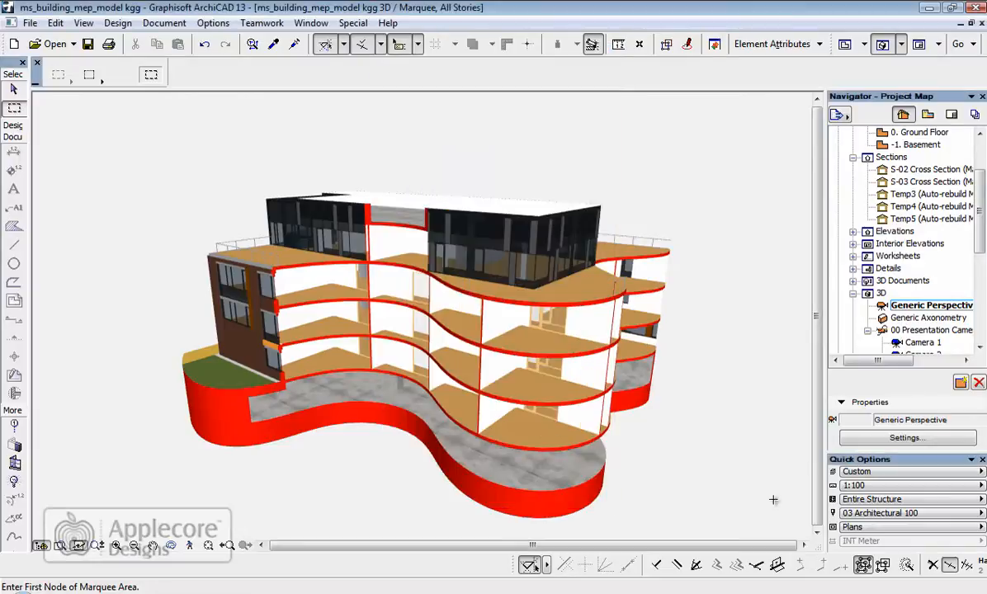
Set the 3D Cutting Planes custom cut fill to black Paint-05 and apply it.
click(83, 23)
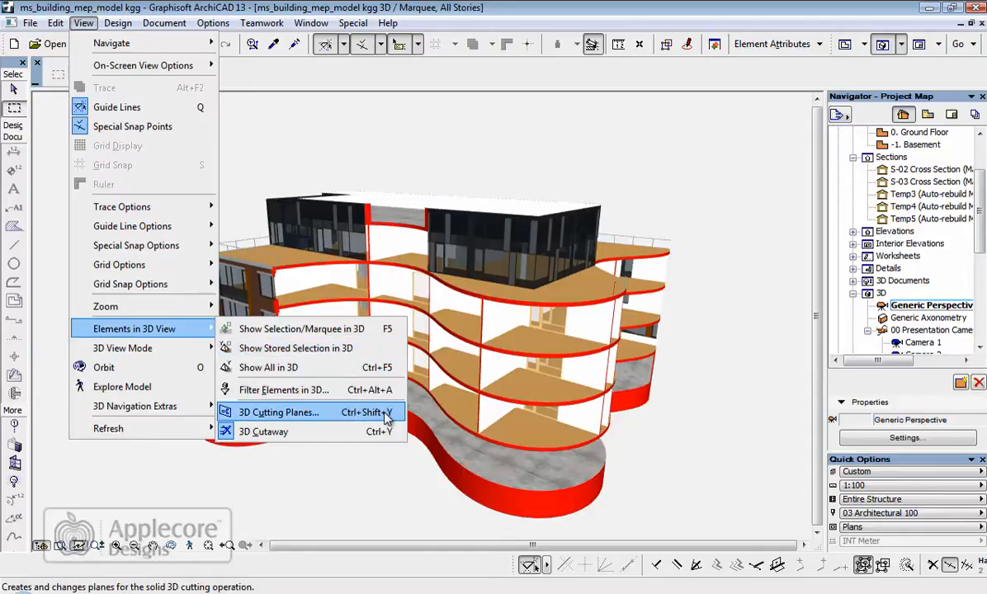
click(278, 411)
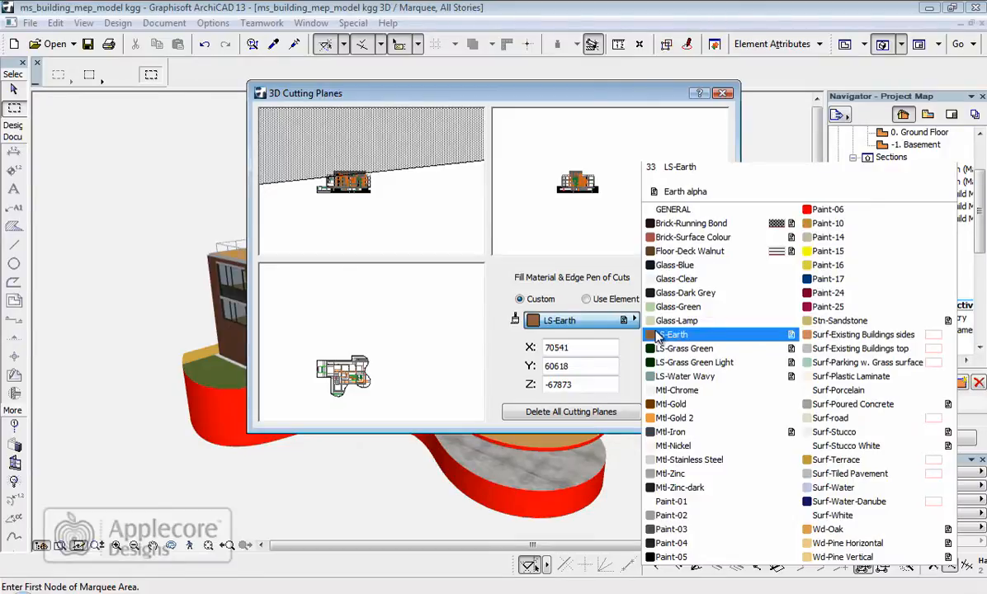
click(826, 237)
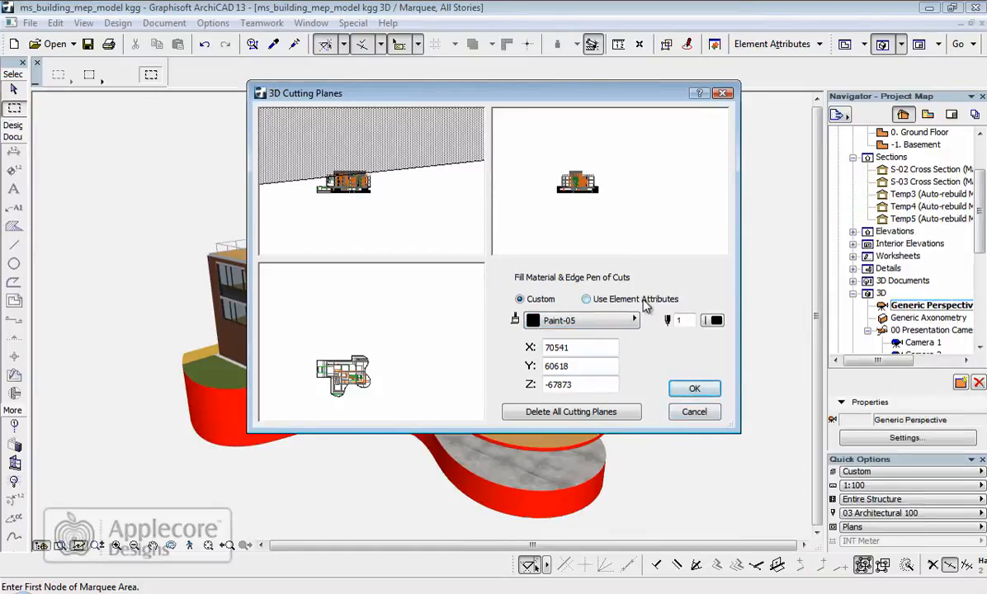
click(694, 388)
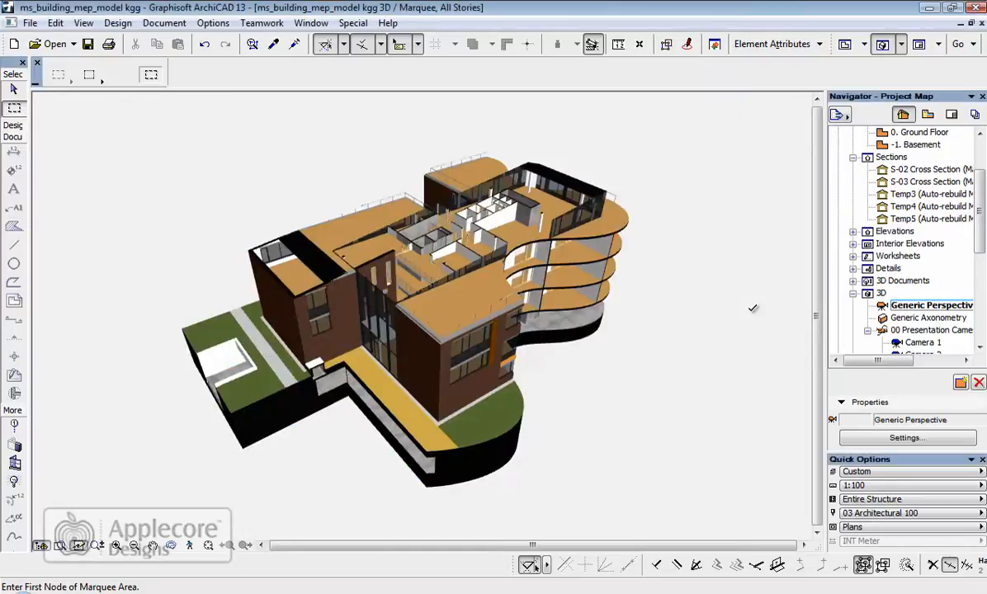